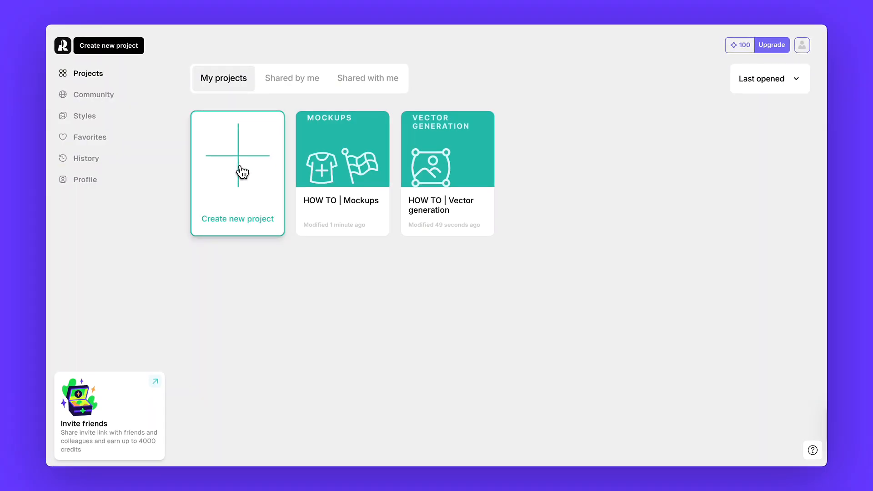
# Create a new project from the Projects page, landing on its canvas.
pyautogui.click(237, 173)
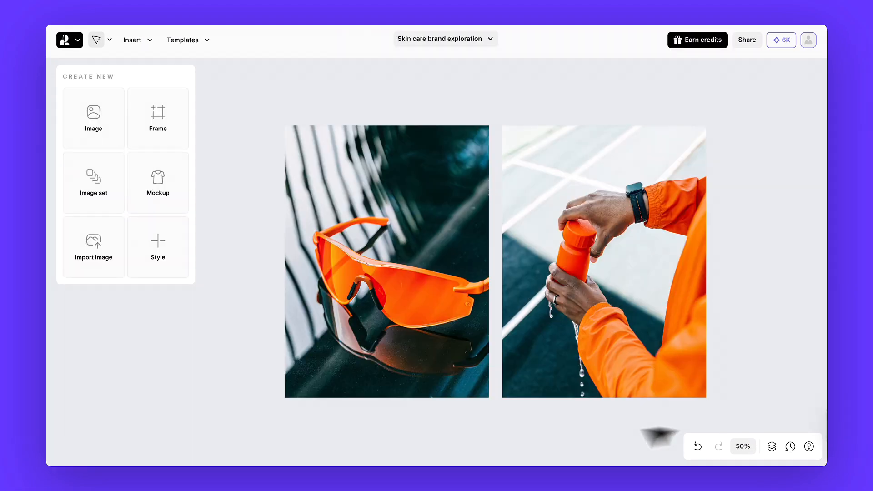
# Add a new image-generation frame from the Create New panel.
pyautogui.click(92, 117)
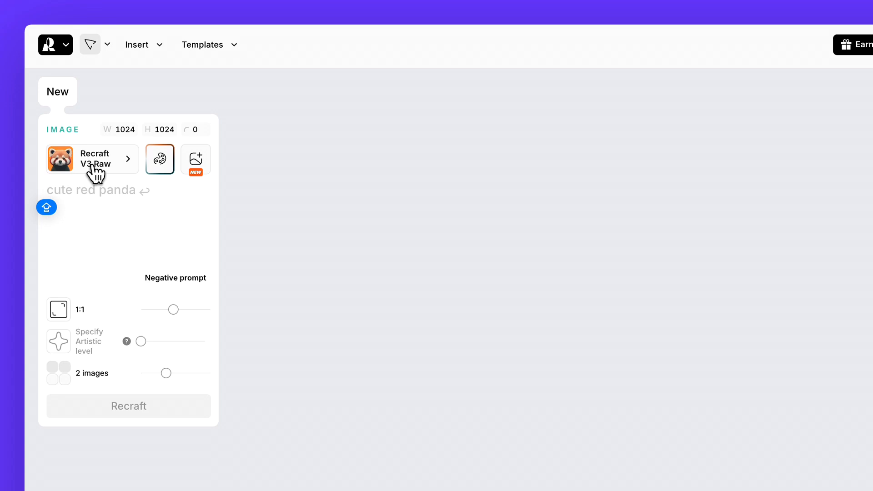
# Browse the Discover style gallery from the style selector beside Recraft V3 Raw.
pyautogui.click(92, 158)
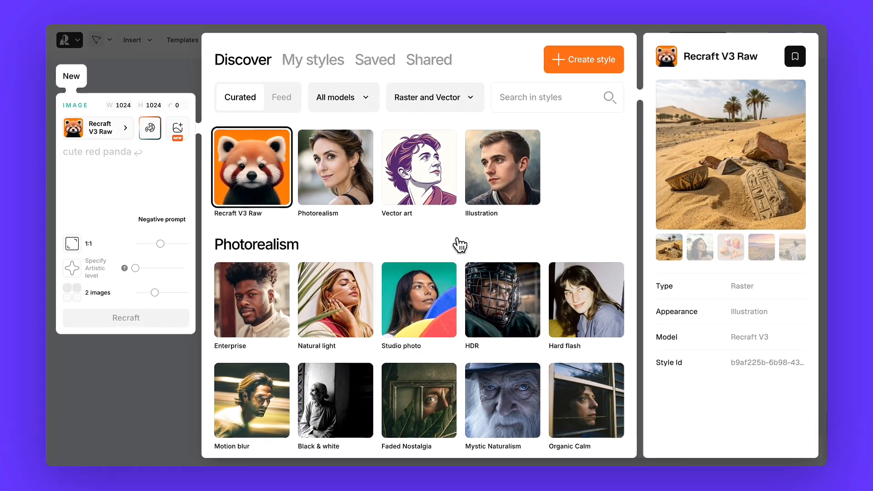
pyautogui.scroll(-3)
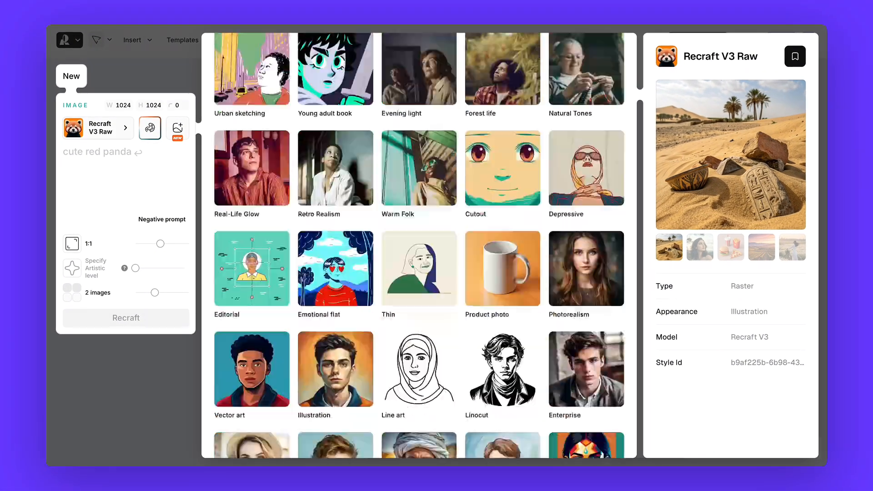
pyautogui.scroll(-3)
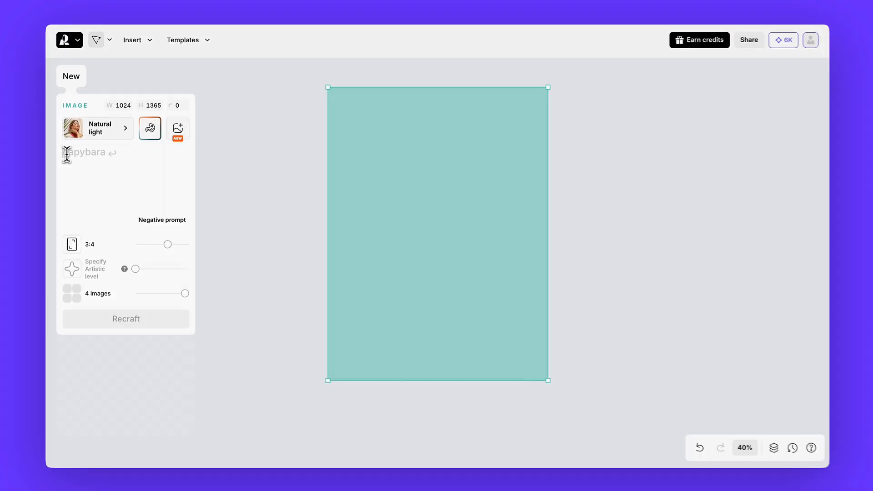
# Generate four 3:4 images from the prompt 'A surreal portrait of a woman running at dawn wearing sleek sport sunglasses…'.
pyautogui.write('A surreal portrait of a woman running at dawn wearing sleek sport sunglasses and a black athletic top. Her figure is in sharp focus while mot')
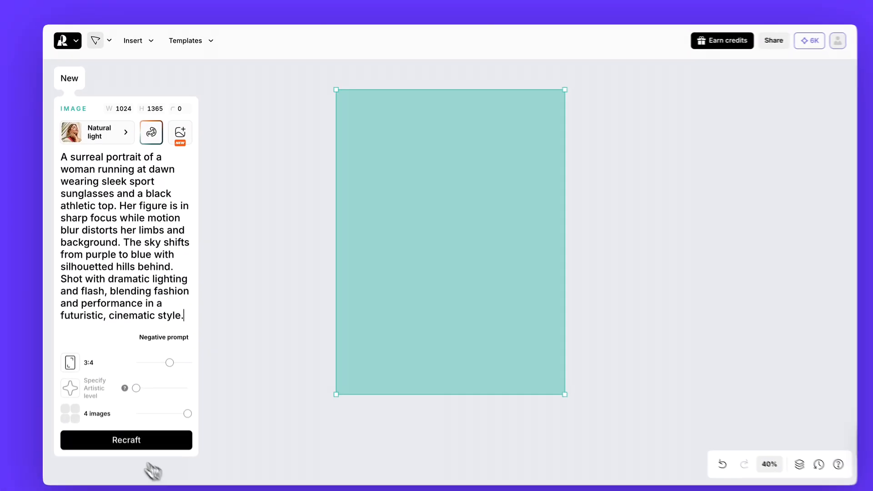
pyautogui.click(125, 440)
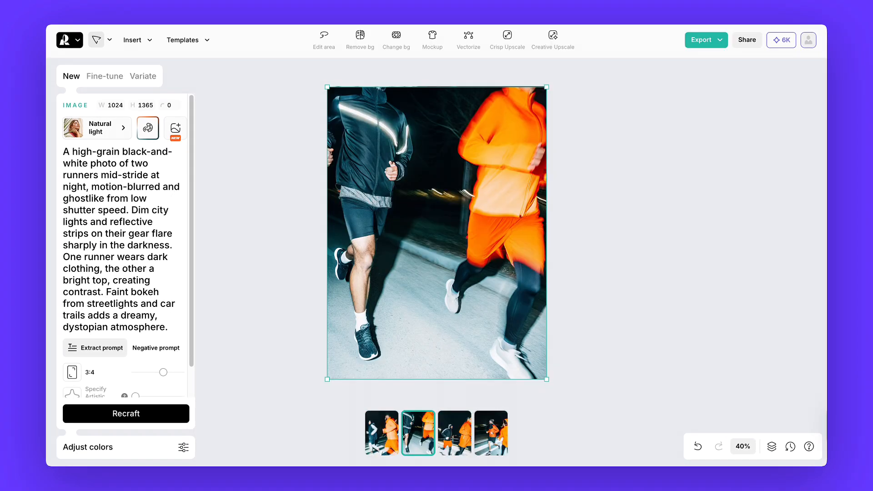
# Keep one runner variation and bring up style choices for the cyclist illustration.
pyautogui.click(491, 433)
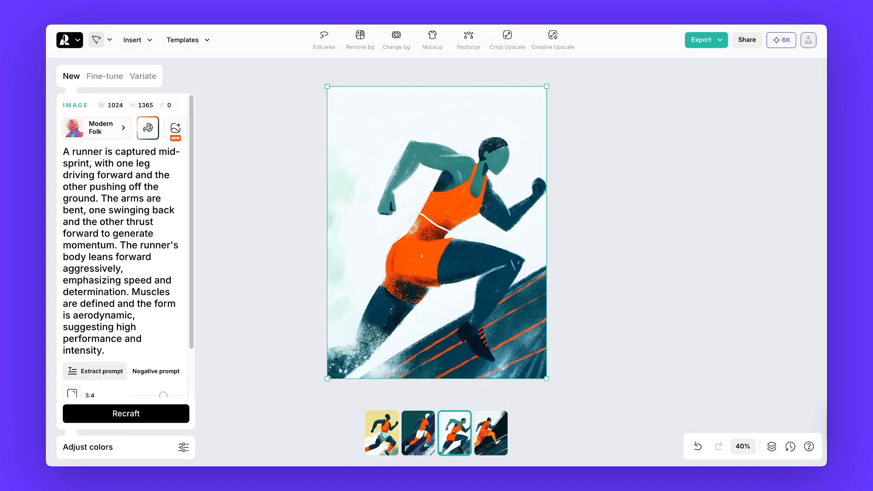
pyautogui.scroll(-3)
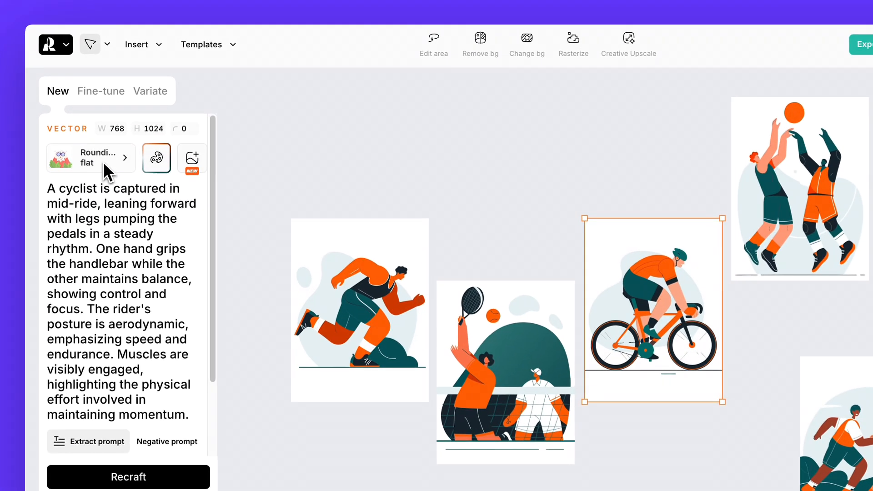
pyautogui.click(691, 45)
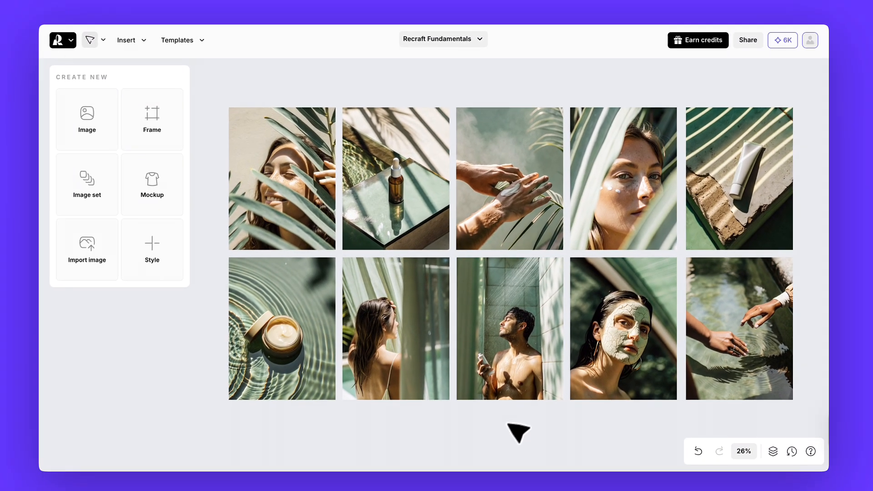
# Switch to the Recraft Fundamentals canvas with the green skincare photo grid.
pyautogui.click(508, 178)
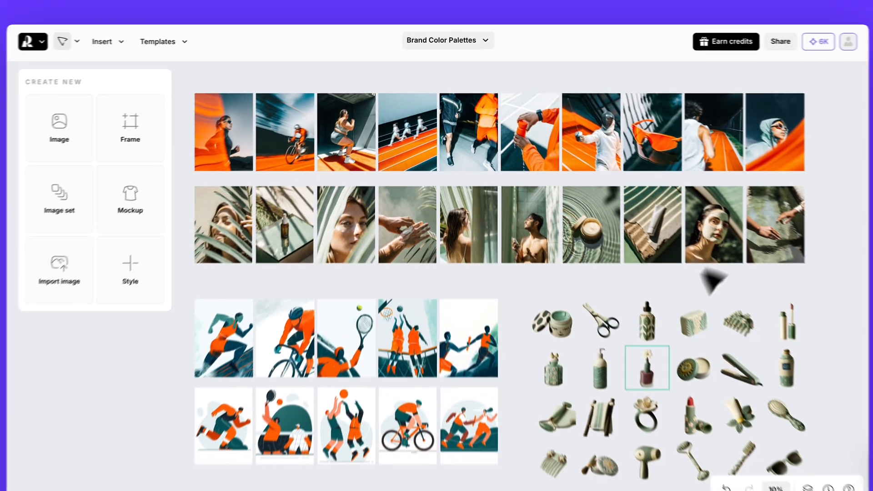
# Inspect the cream-jar photo's and the cyclist illustration's prompts and variations.
pyautogui.click(646, 368)
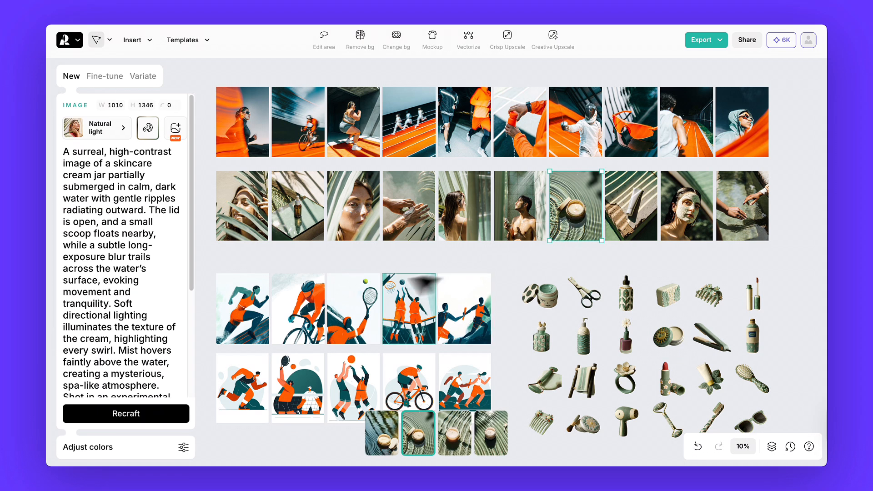
pyautogui.click(298, 309)
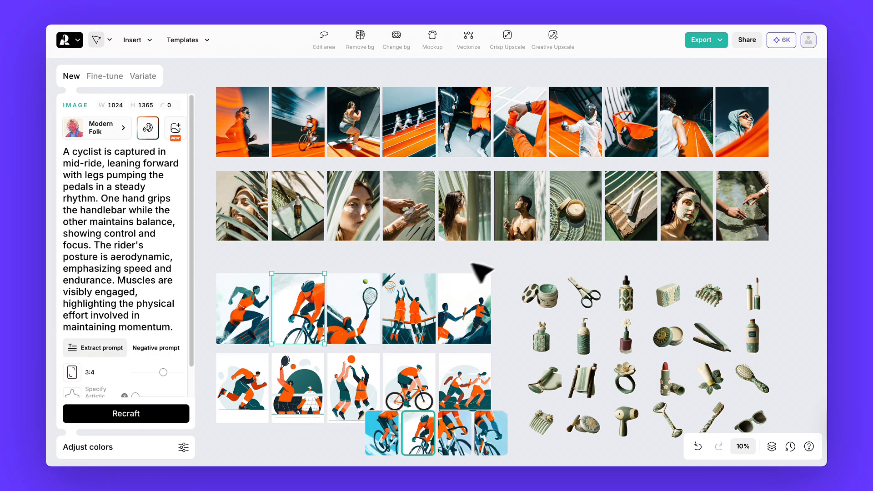